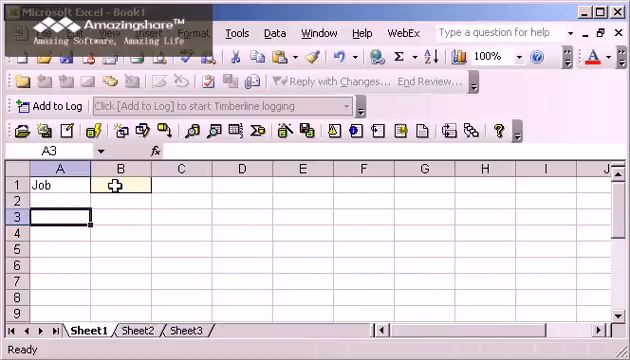
# Name the yellow cell B1 'JobNumber' through the Name Box.
pyautogui.click(117, 188)
pyautogui.write('Job')
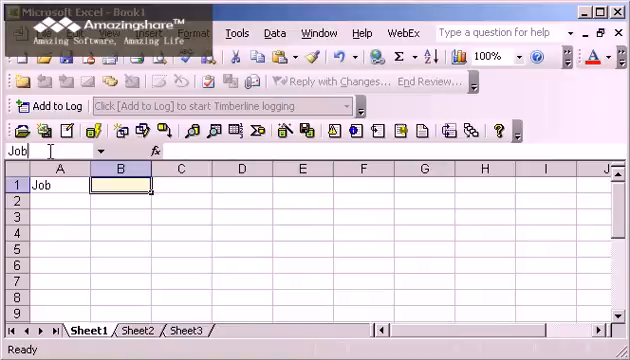
pyautogui.write('Number')
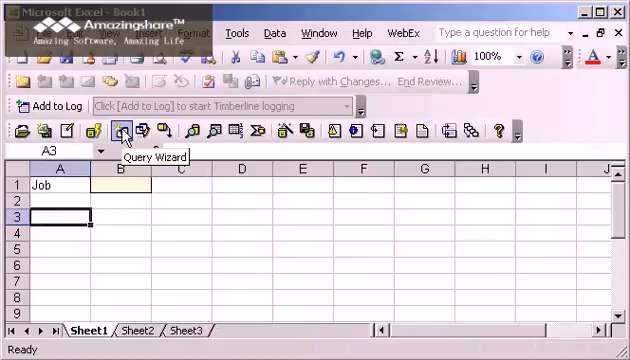
# In the Query Wizard, check Job, Extra, Amount, Commitment and the other transaction fields.
pyautogui.click(121, 128)
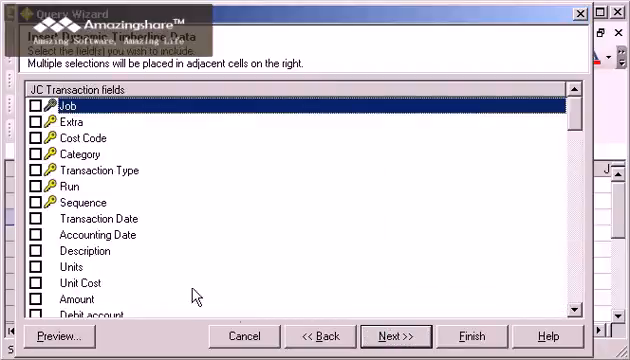
pyautogui.click(42, 106)
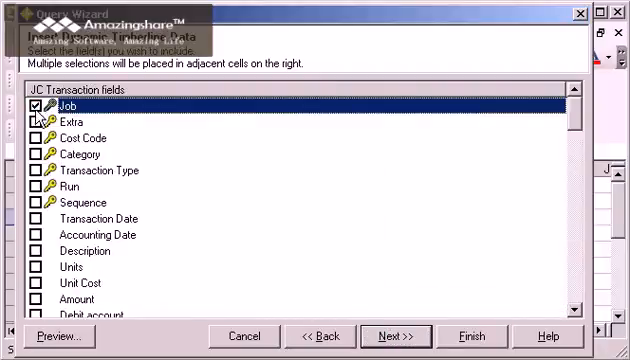
pyautogui.click(39, 122)
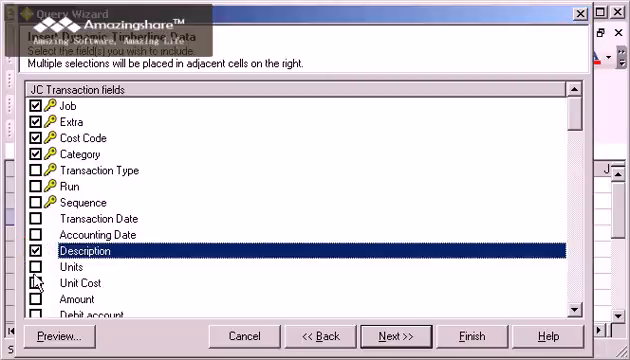
pyautogui.click(41, 298)
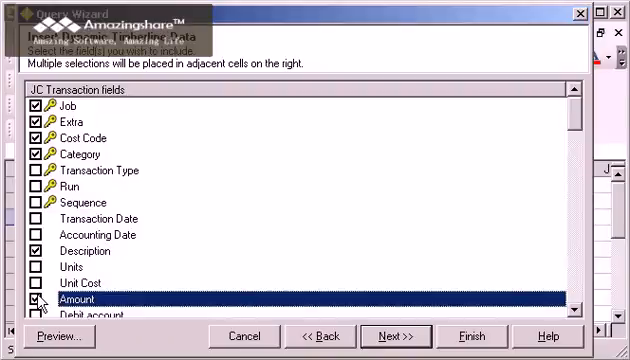
pyautogui.scroll(-3)
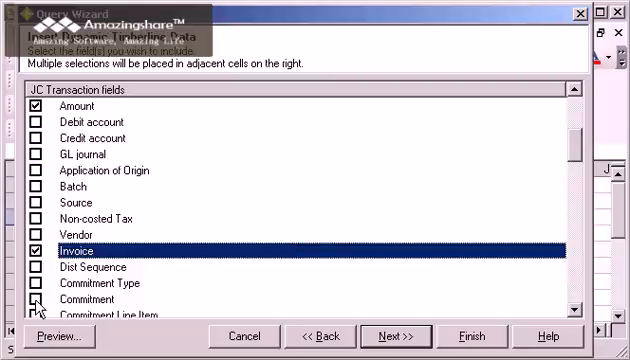
pyautogui.click(40, 298)
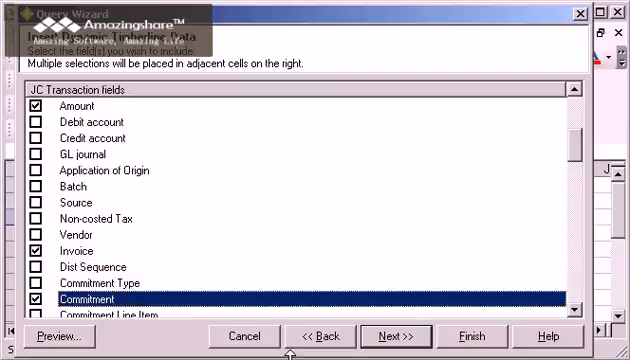
# Add a query condition where Job equals the JobNumber parameter.
pyautogui.click(390, 335)
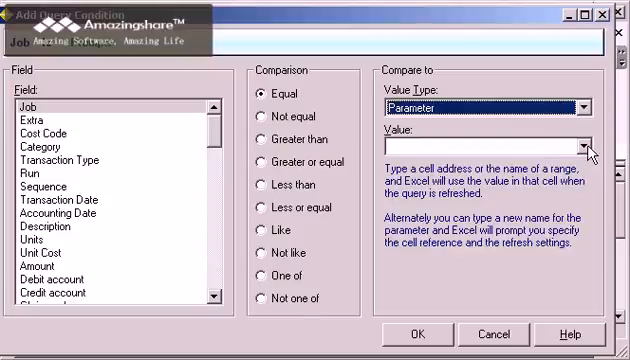
pyautogui.write('JobNumber')
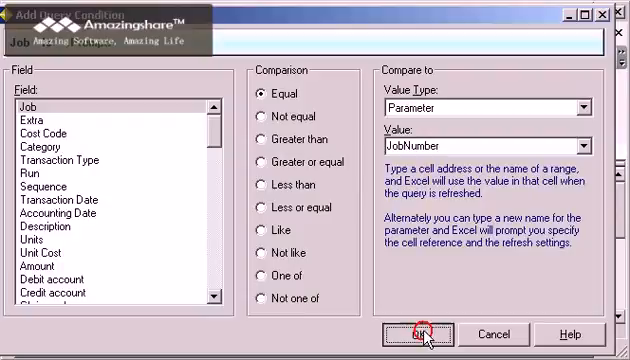
pyautogui.click(418, 335)
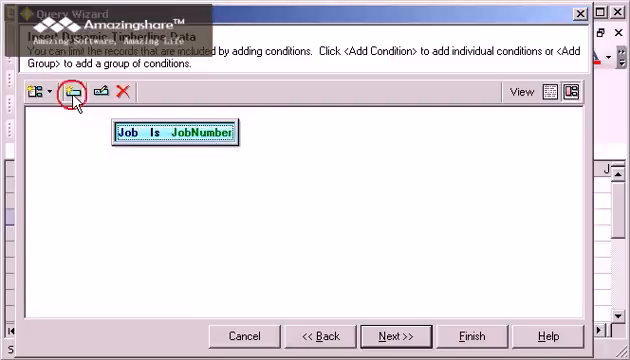
pyautogui.click(71, 92)
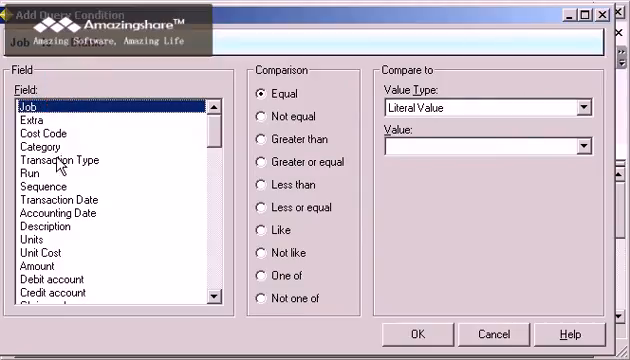
# Restrict Transaction Type to one of AP, EQ, JC, PR, IV and SM cost.
pyautogui.click(55, 159)
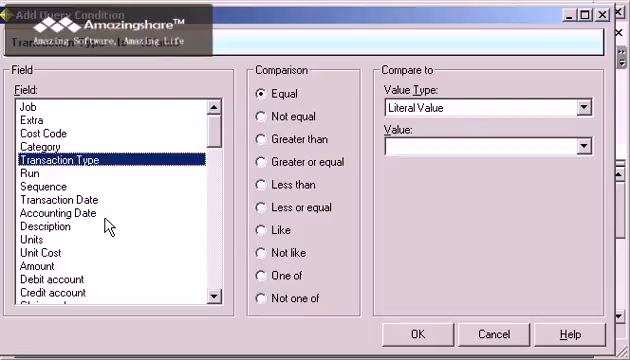
pyautogui.click(262, 278)
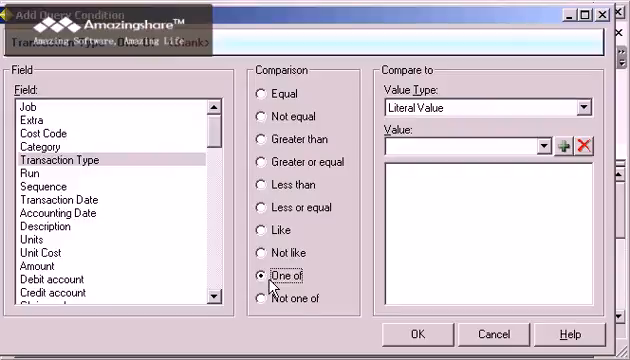
pyautogui.moveTo(551, 160)
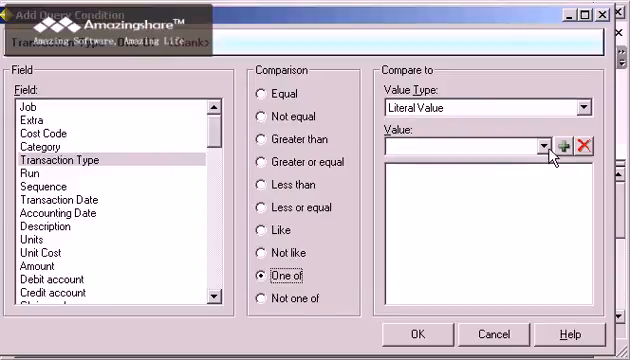
pyautogui.write('AP cost')
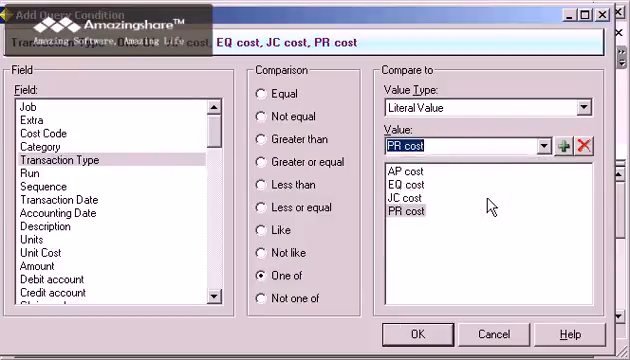
pyautogui.click(420, 144)
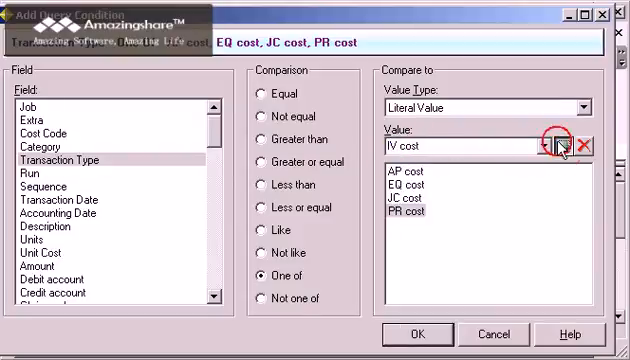
pyautogui.click(549, 146)
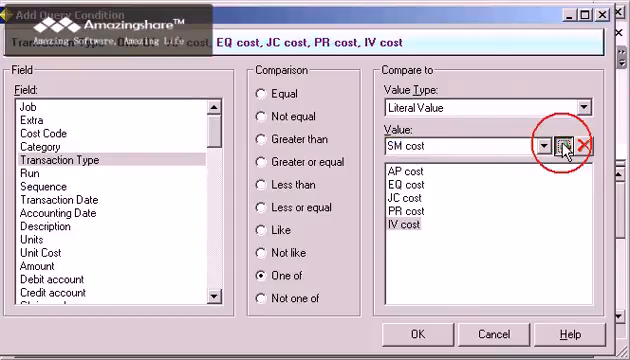
pyautogui.click(563, 144)
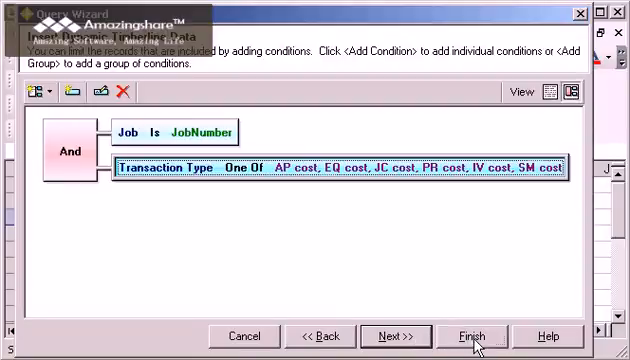
# Finish the query to place headers in row 3, then start typing '03-' in B1.
pyautogui.click(471, 335)
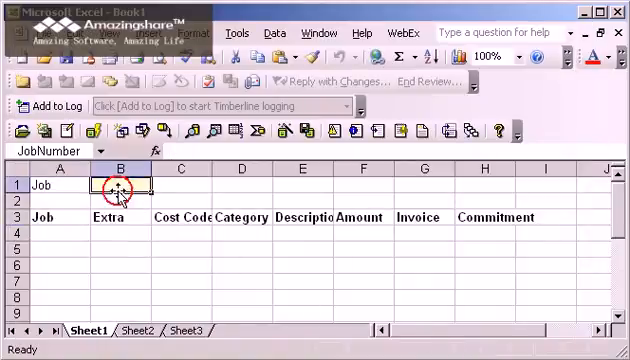
pyautogui.write('03-')
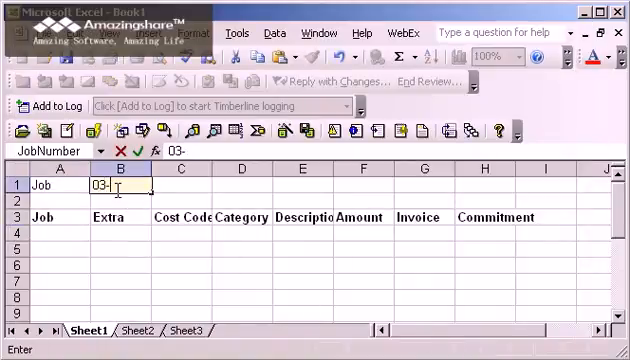